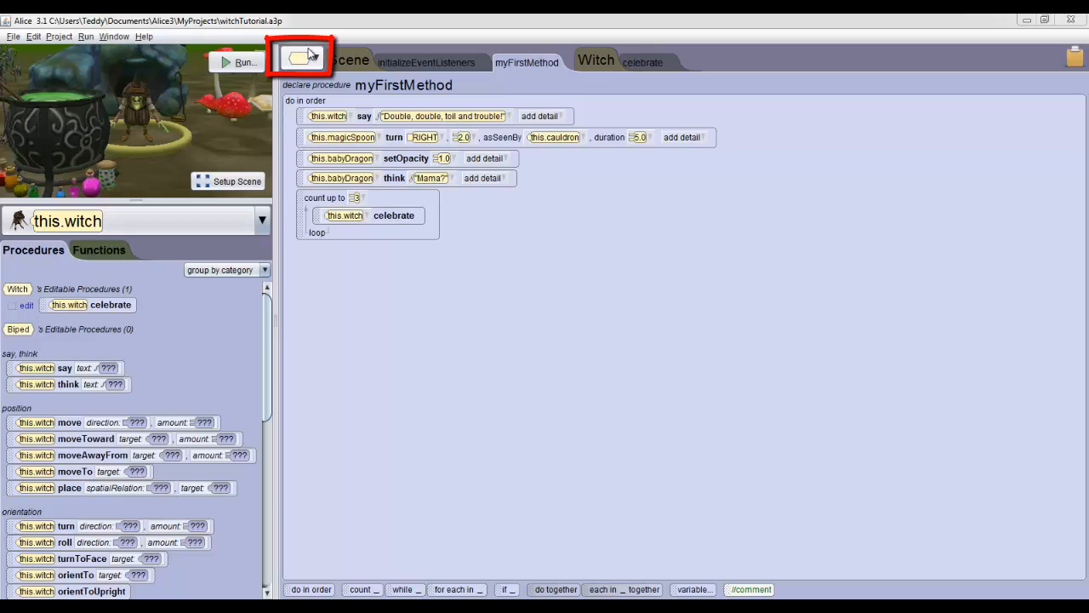
Step: Add a BabyDragon procedure named fly from the class menu and confirm it
click(299, 58)
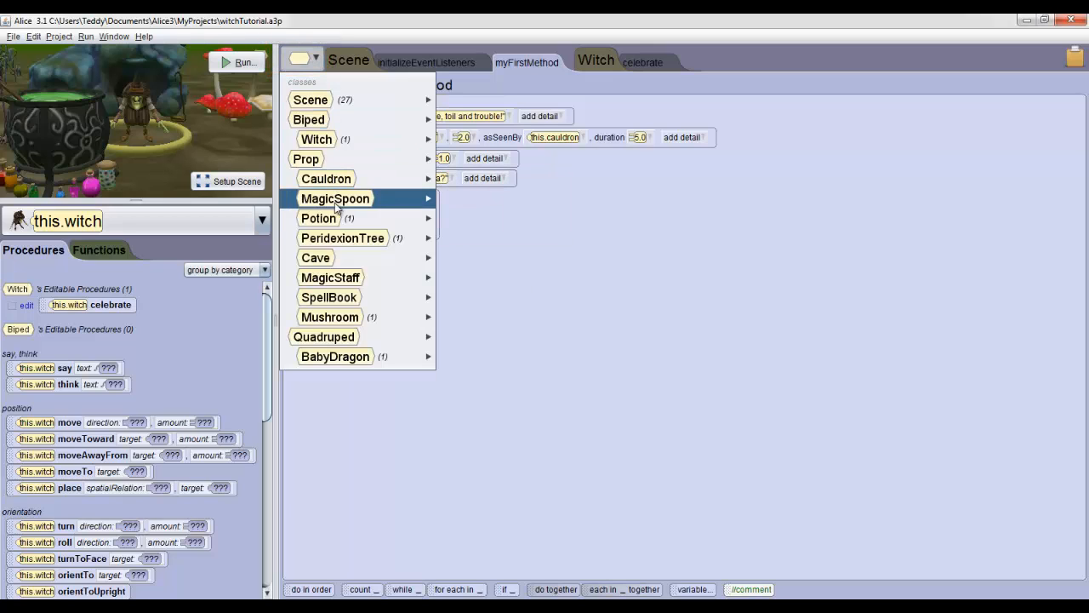
click(334, 356)
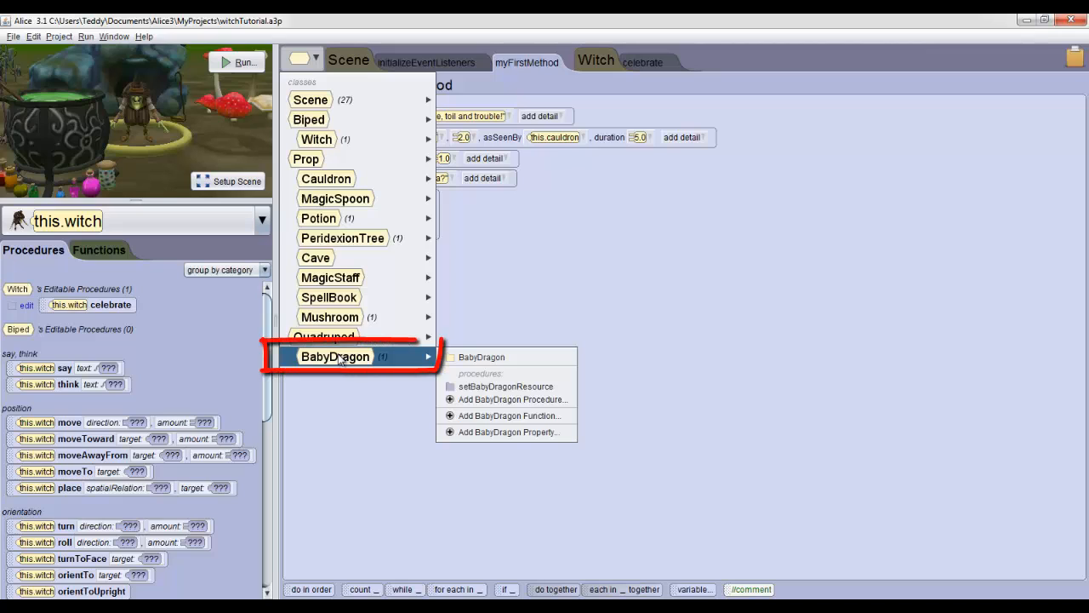
mouse_move(511, 398)
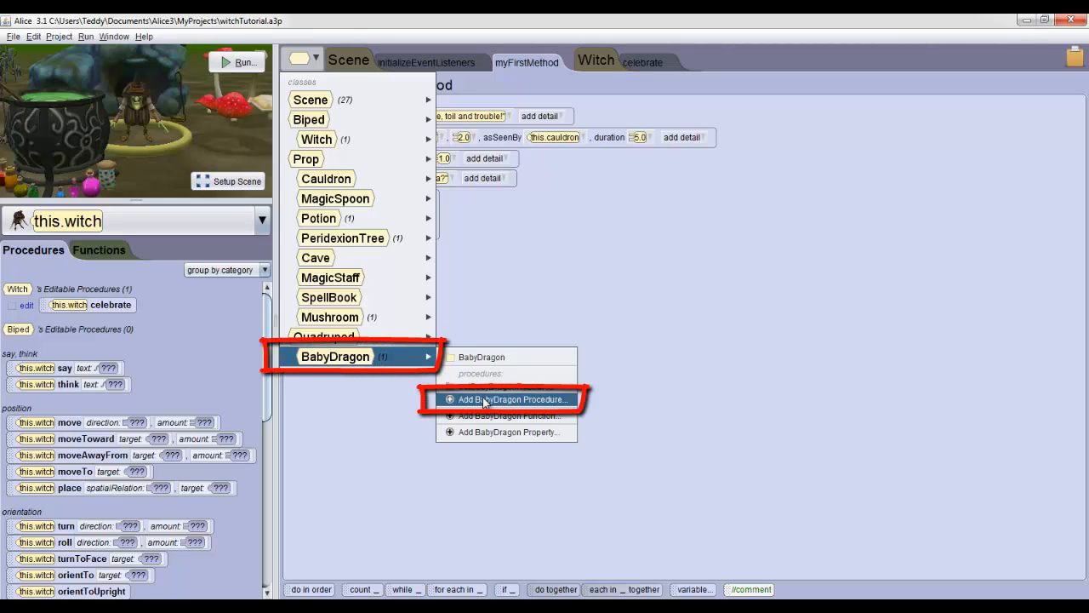
click(513, 398)
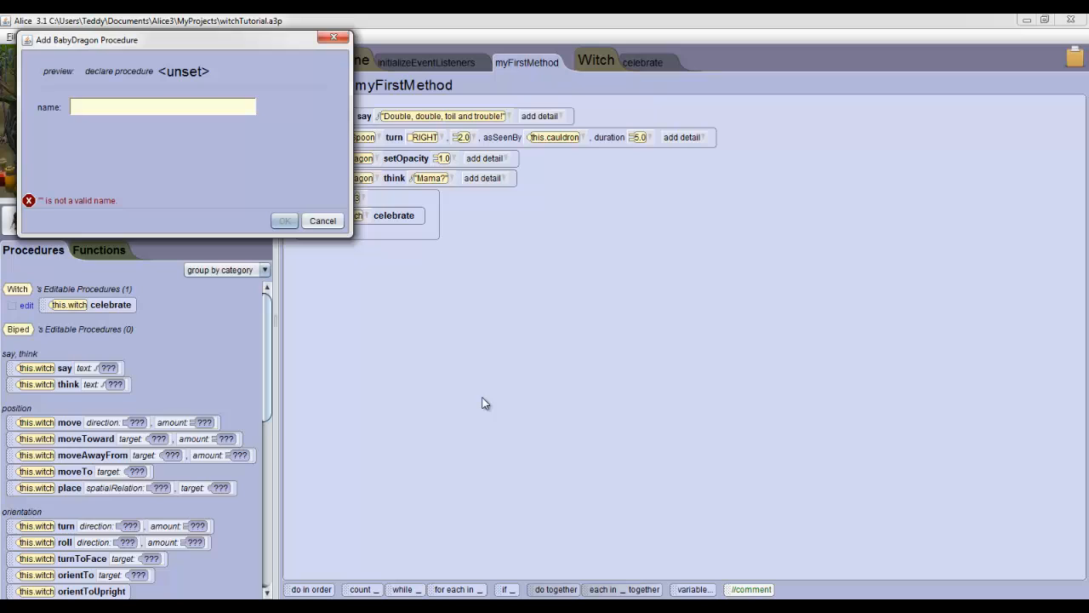
text(fly)
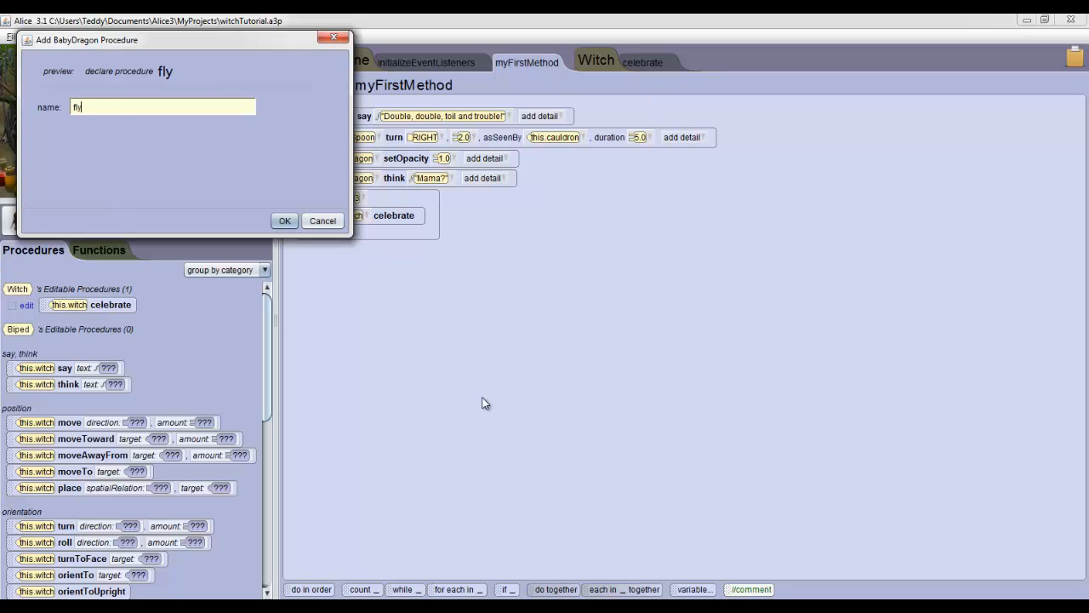
click(284, 221)
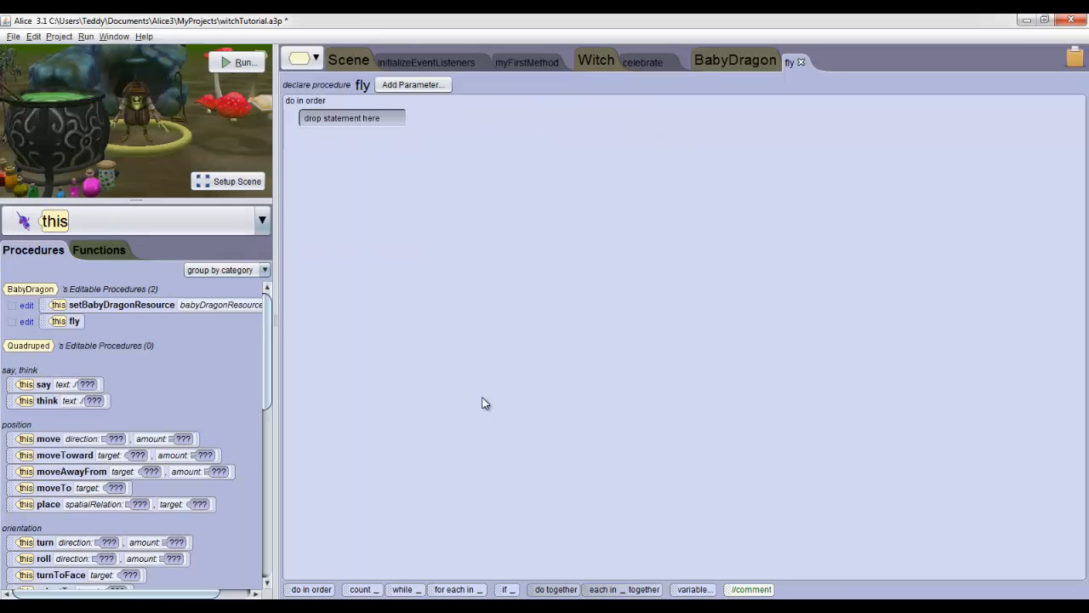
Step: Place a move statement in fly with direction UP and amount 10.0
click(734, 60)
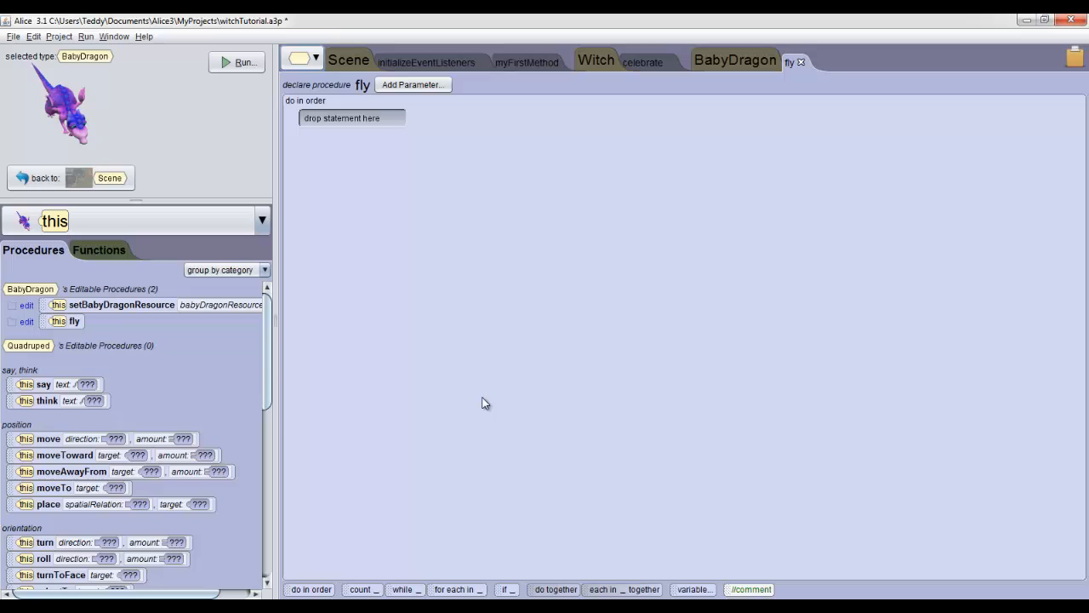
mouse_move(334, 426)
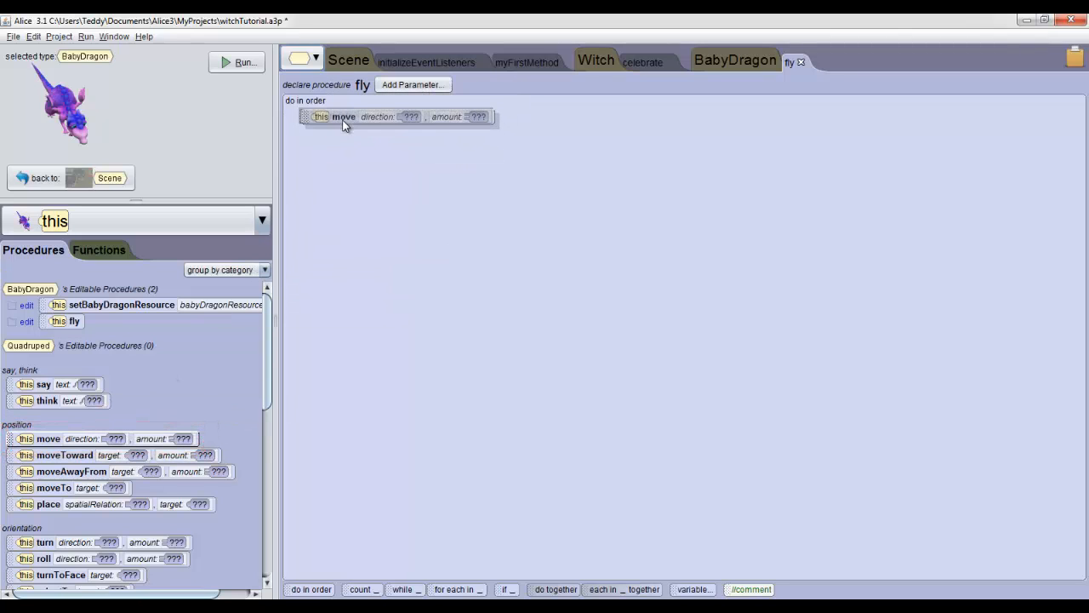
click(410, 116)
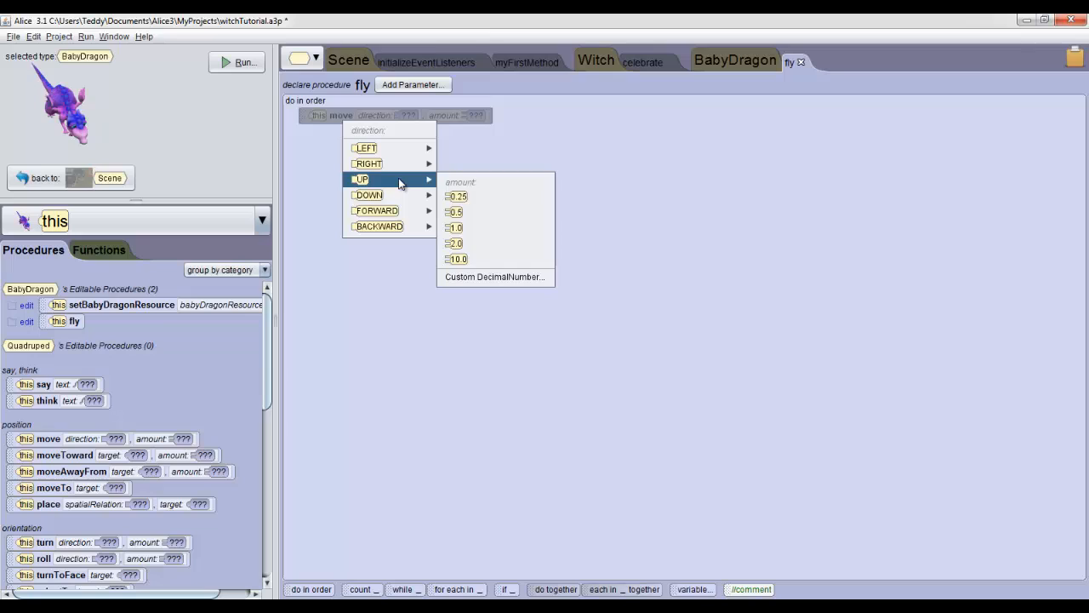
click(456, 258)
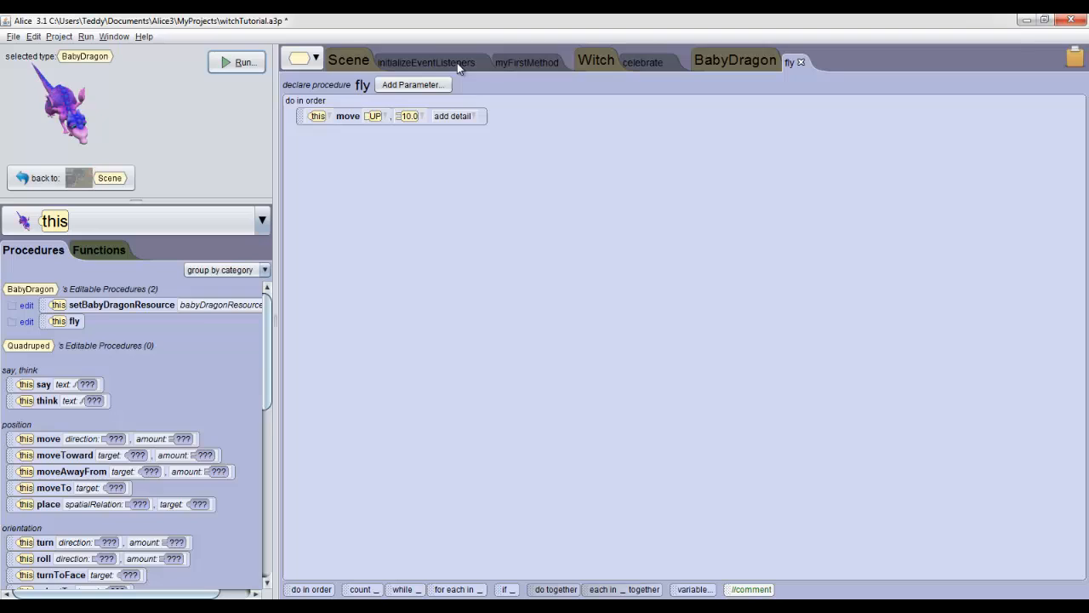
Step: Switch to the Scene's initializeEventListeners code showing sceneActivated
click(426, 61)
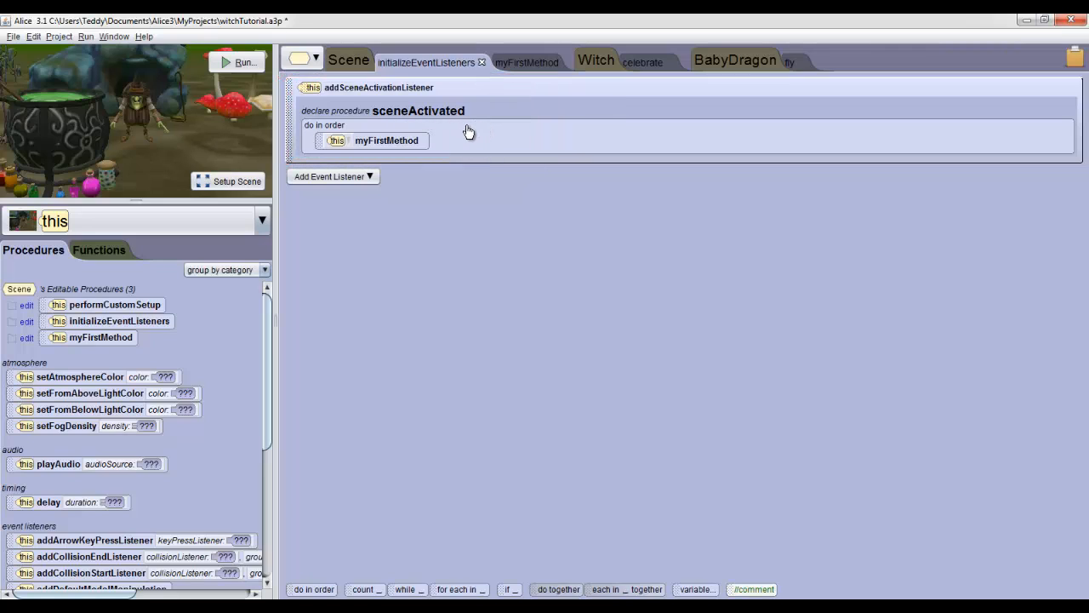
mouse_move(395, 156)
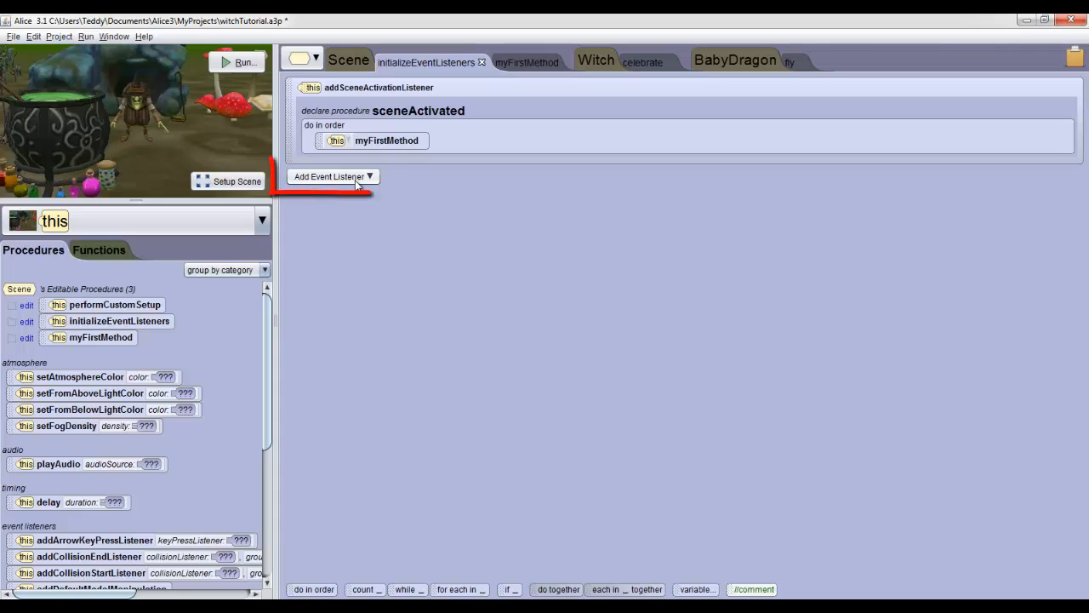
Step: Add a Keyboard addKeyPressListener below sceneActivated
click(332, 176)
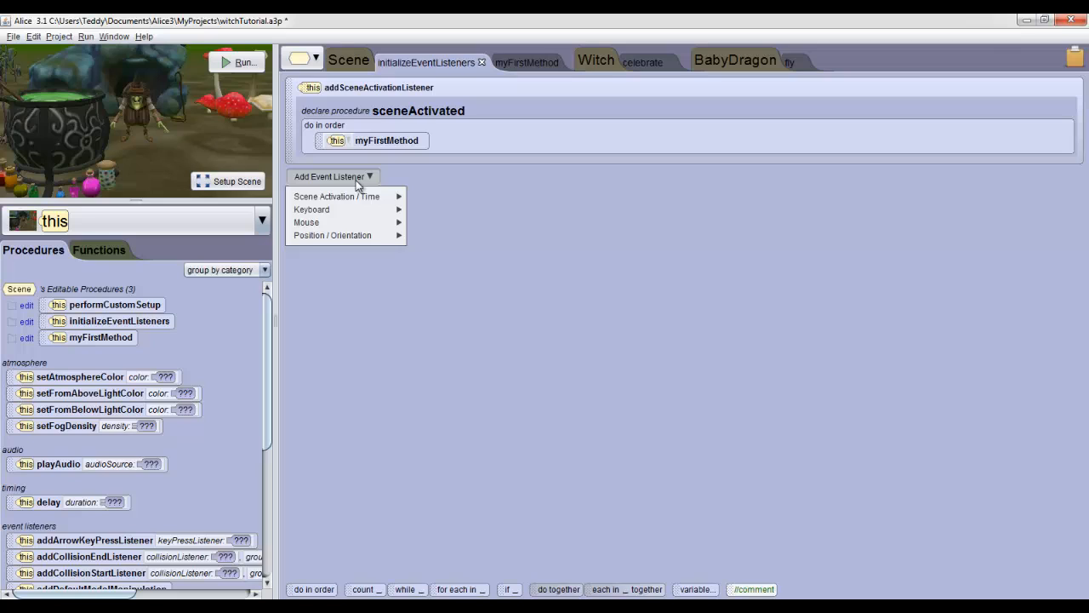
mouse_move(311, 210)
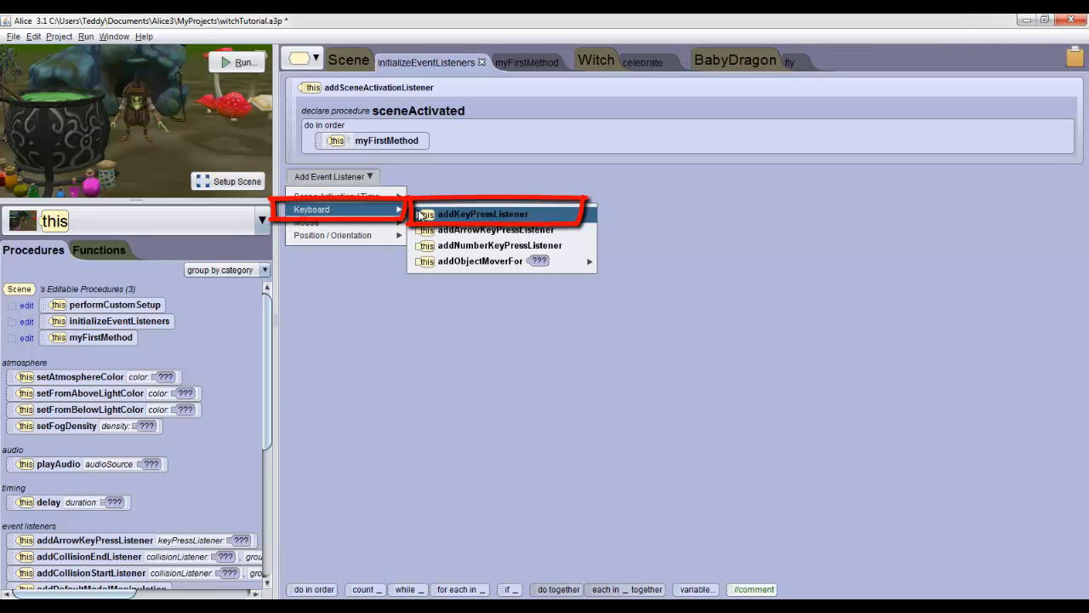
click(484, 214)
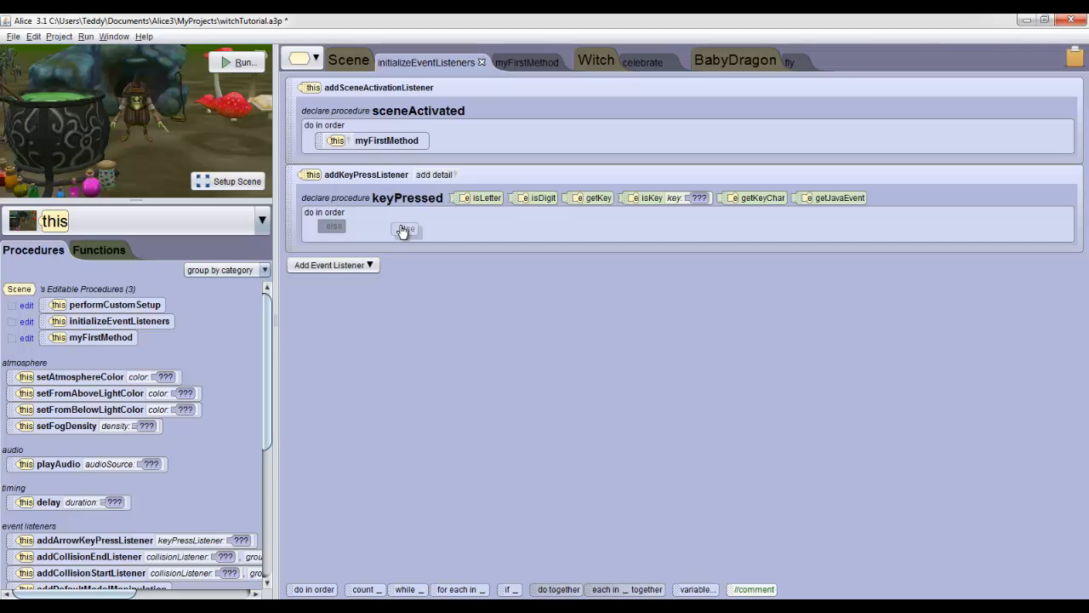
Step: Insert an if/else block with condition true into keyPressed's do in order
click(405, 230)
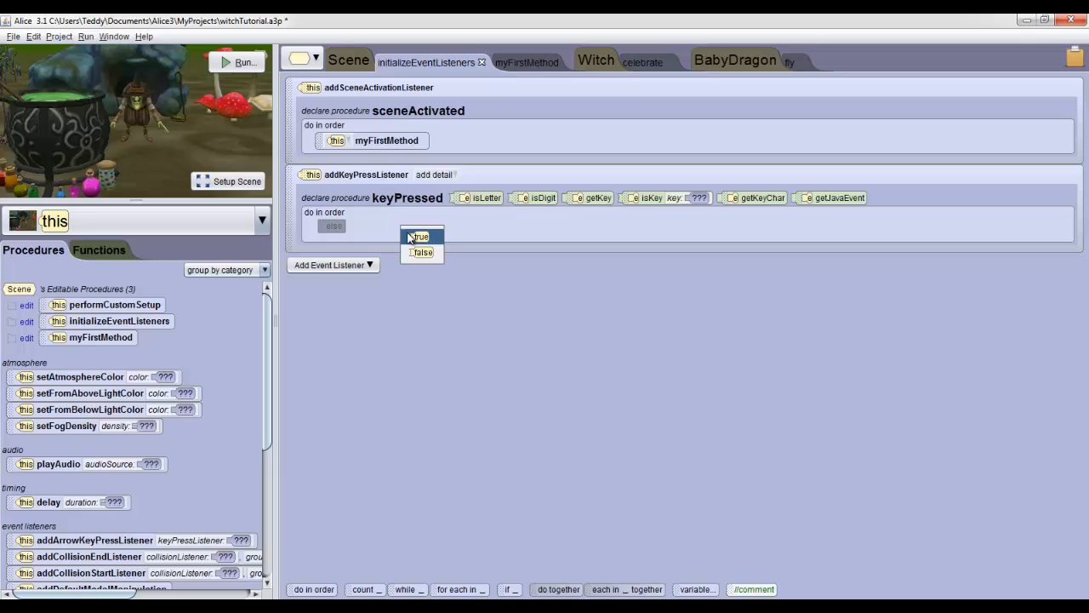
click(419, 236)
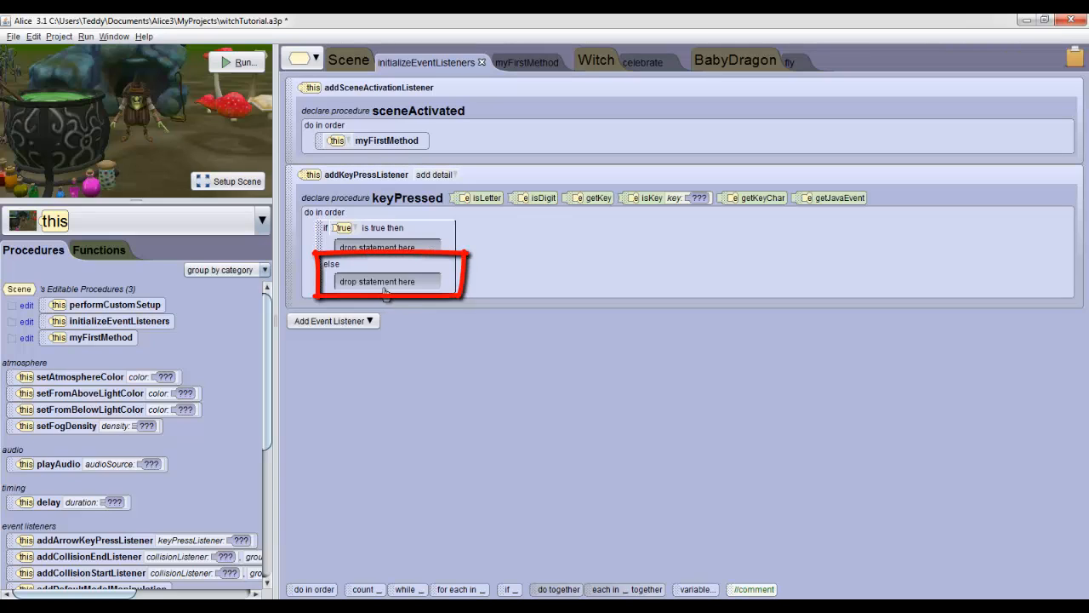
mouse_move(395, 286)
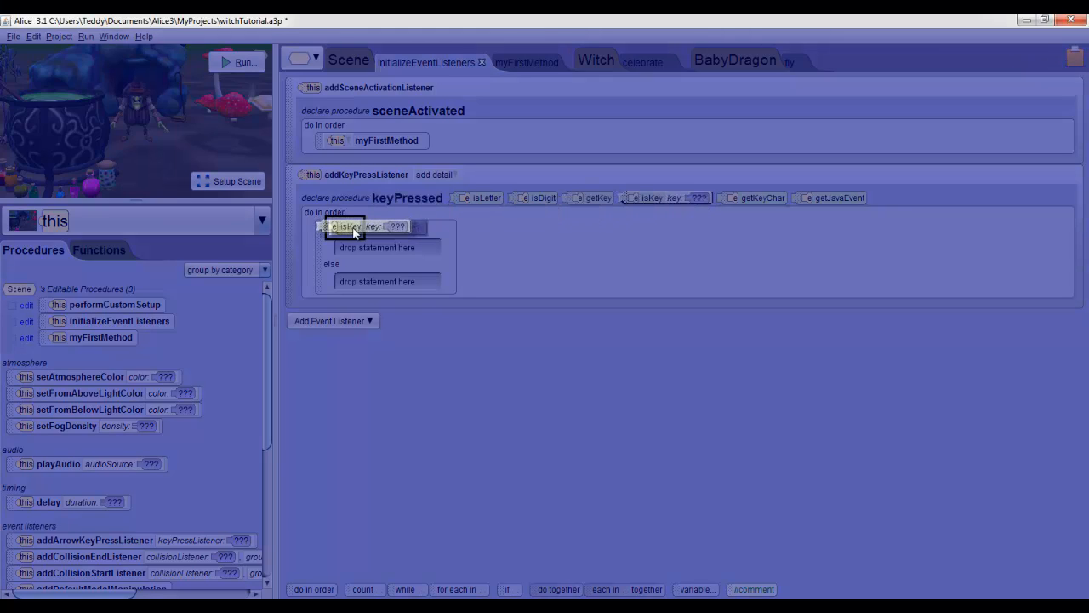
Step: Replace the if condition with an isKey check for the letter F
click(385, 229)
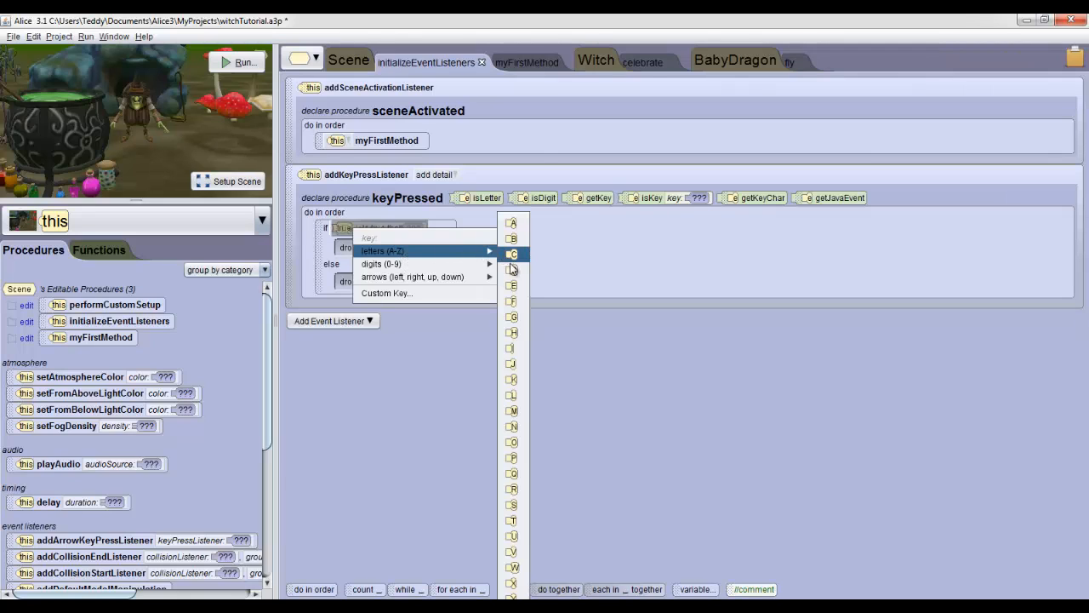
mouse_move(514, 300)
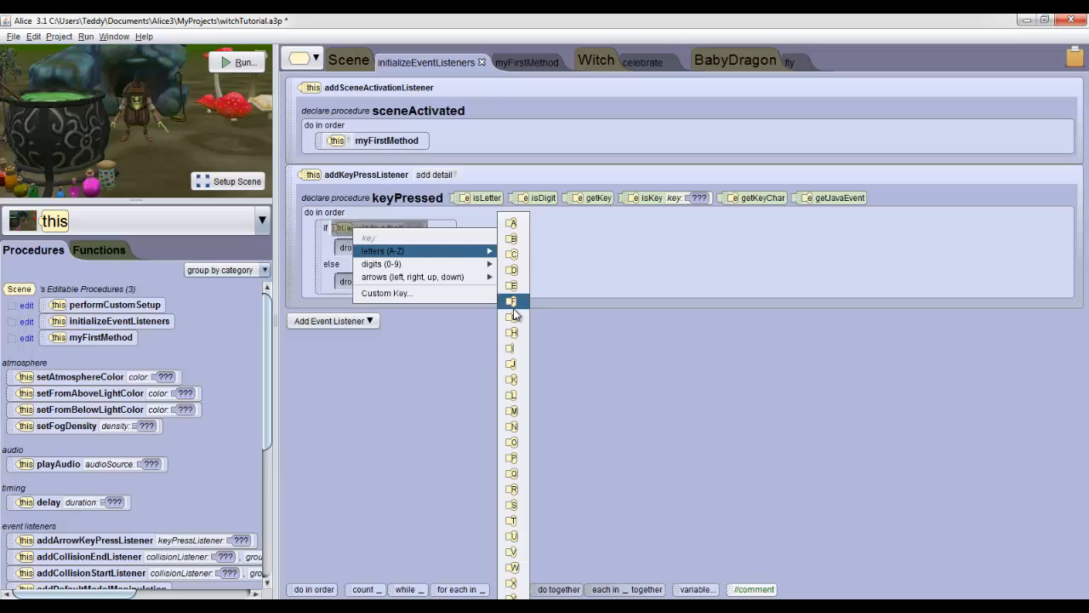
click(513, 299)
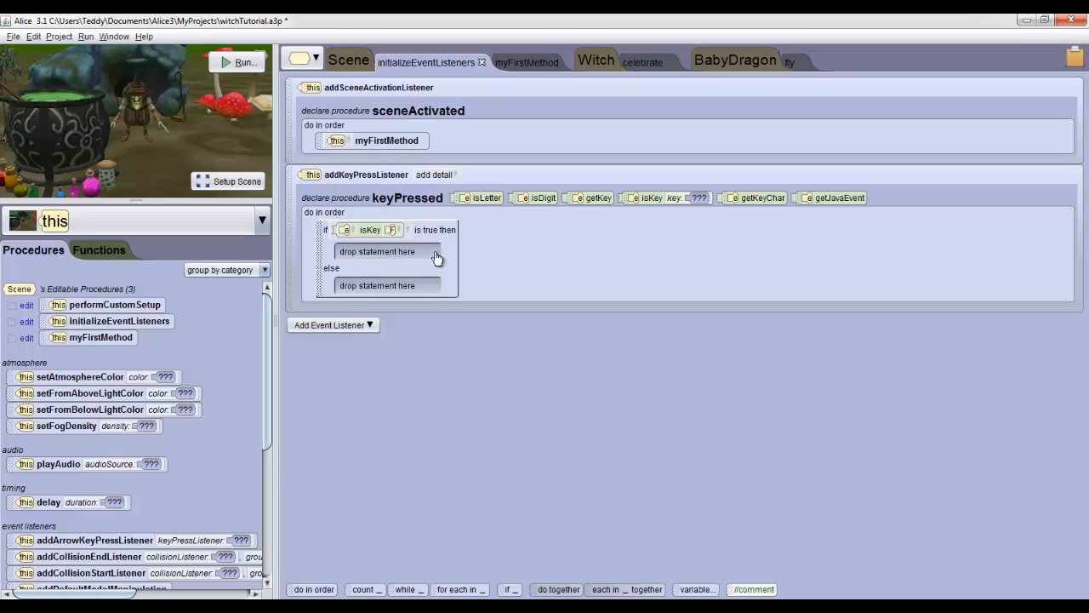
mouse_move(441, 262)
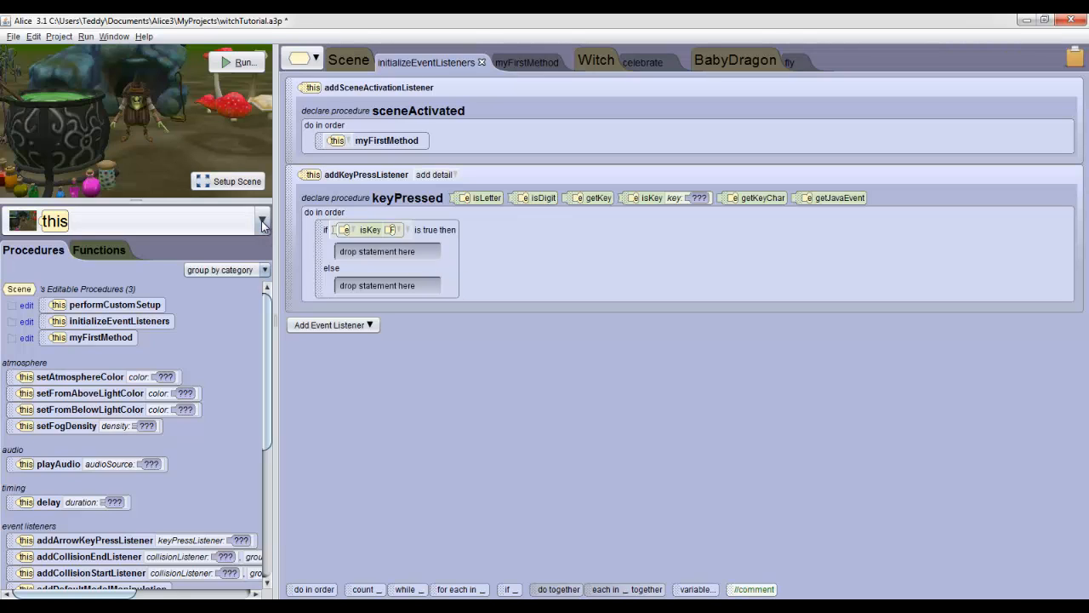
Step: Select this.babyDragon and call its fly procedure in the if true branch
click(262, 221)
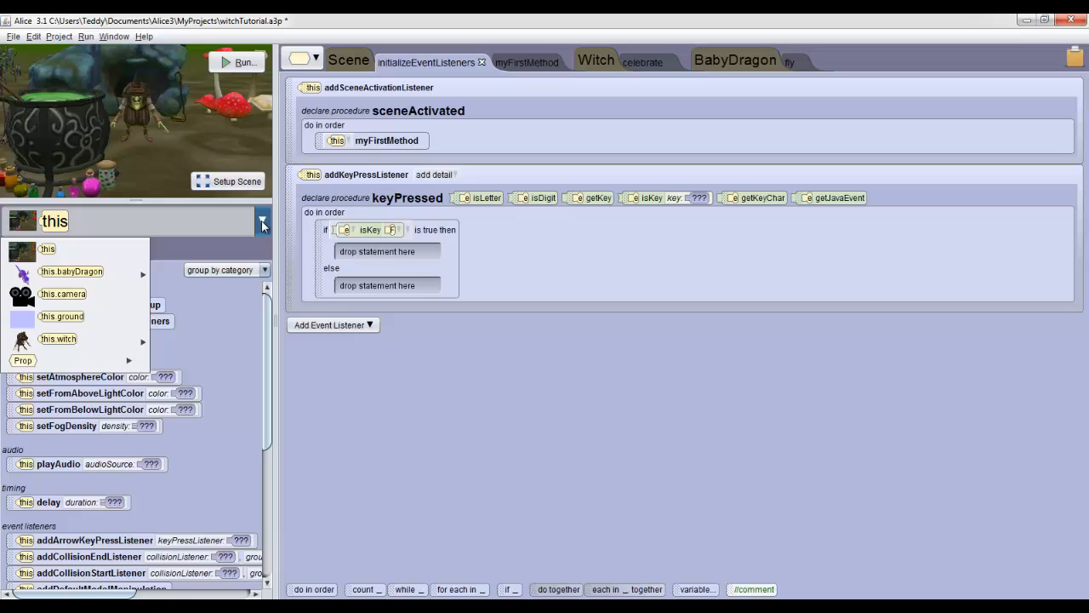
mouse_move(156, 228)
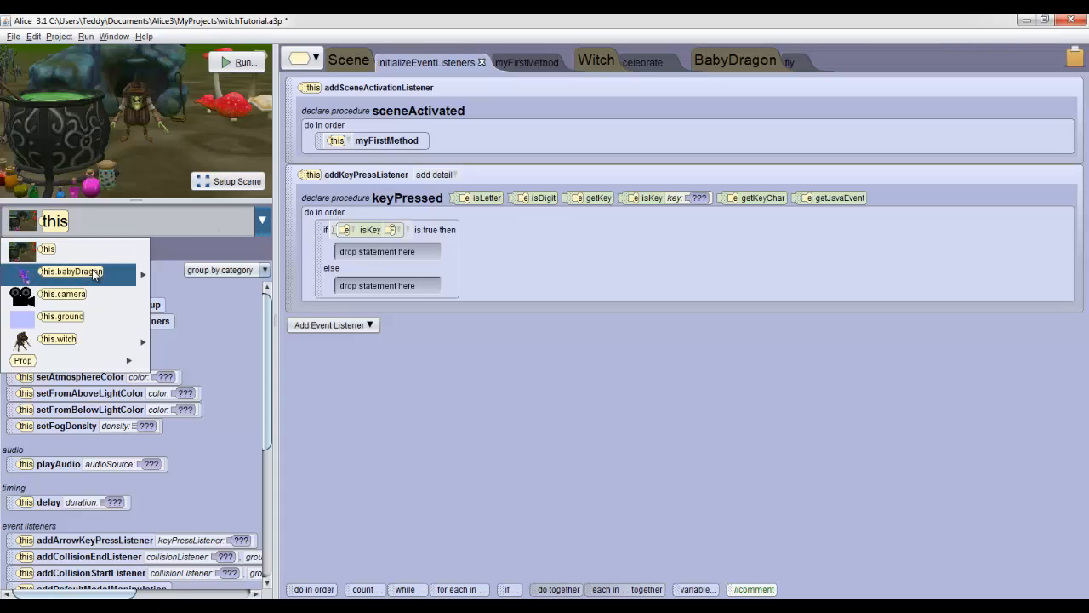
click(72, 272)
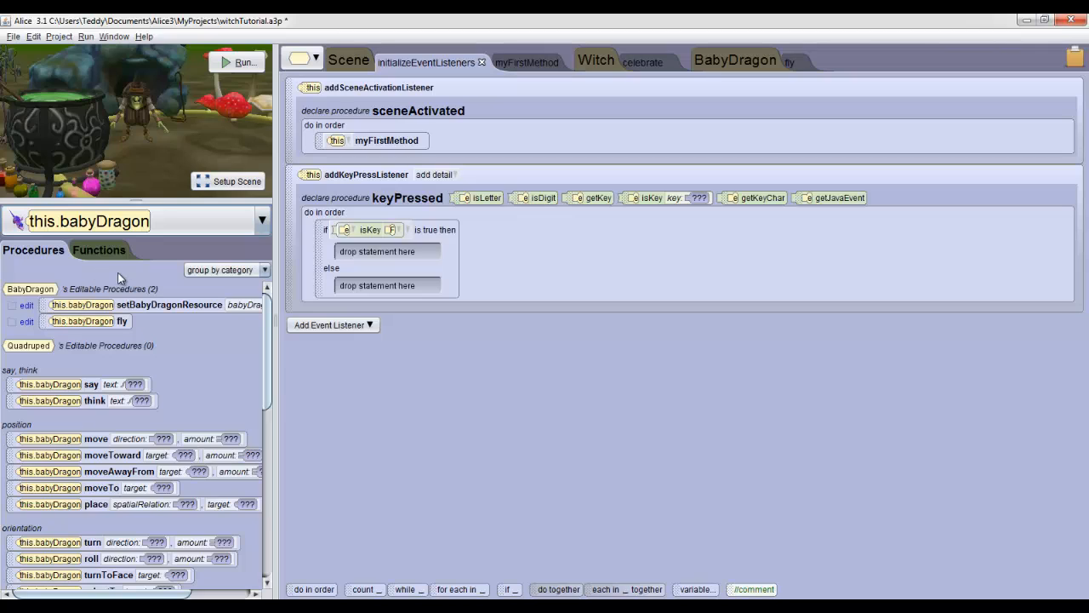
click(85, 320)
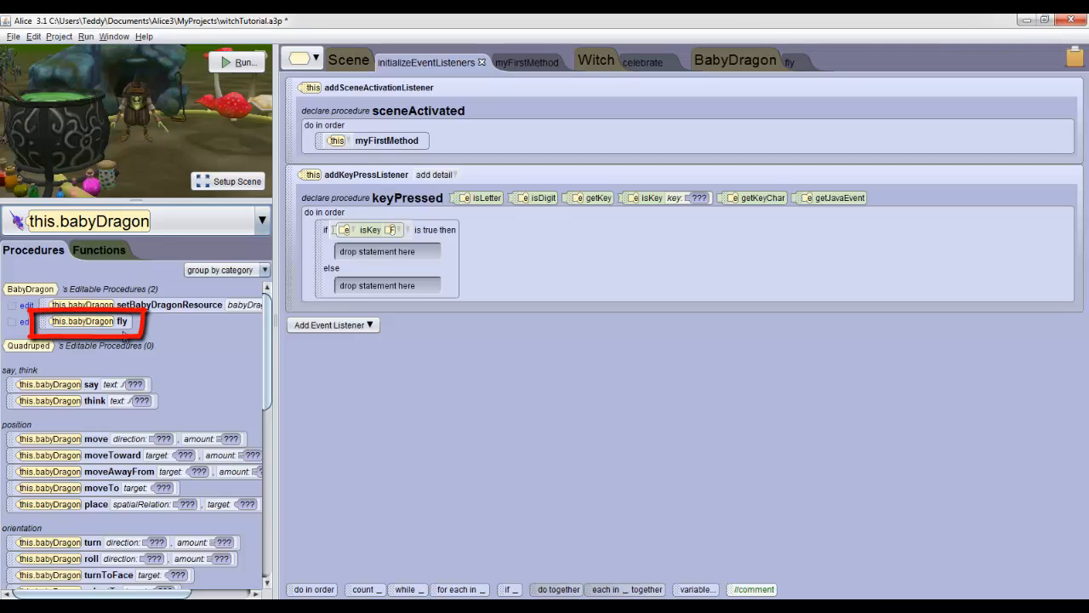
click(88, 320)
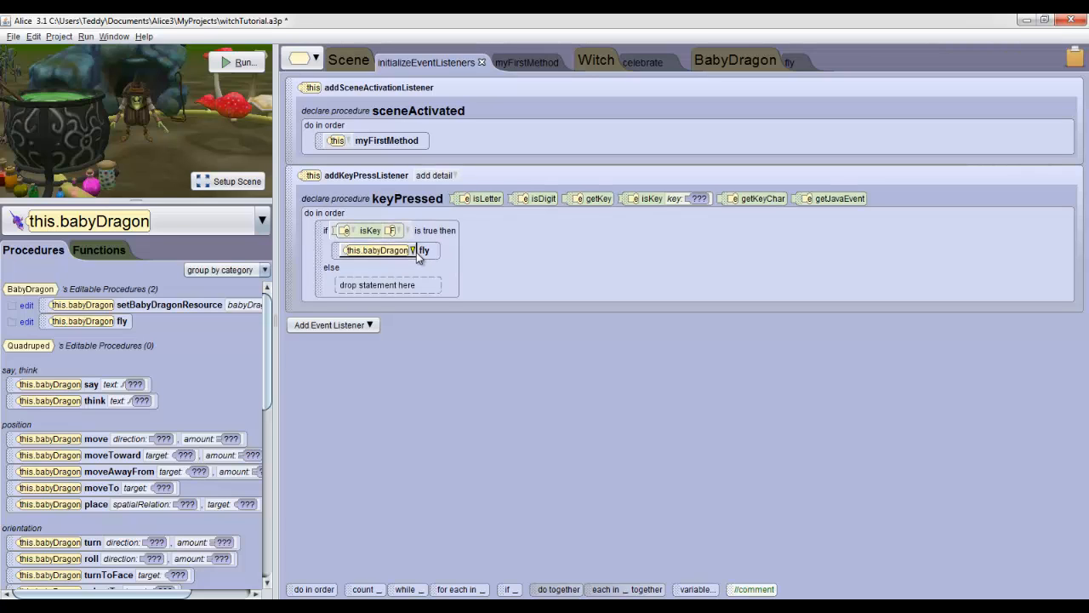
mouse_move(378, 248)
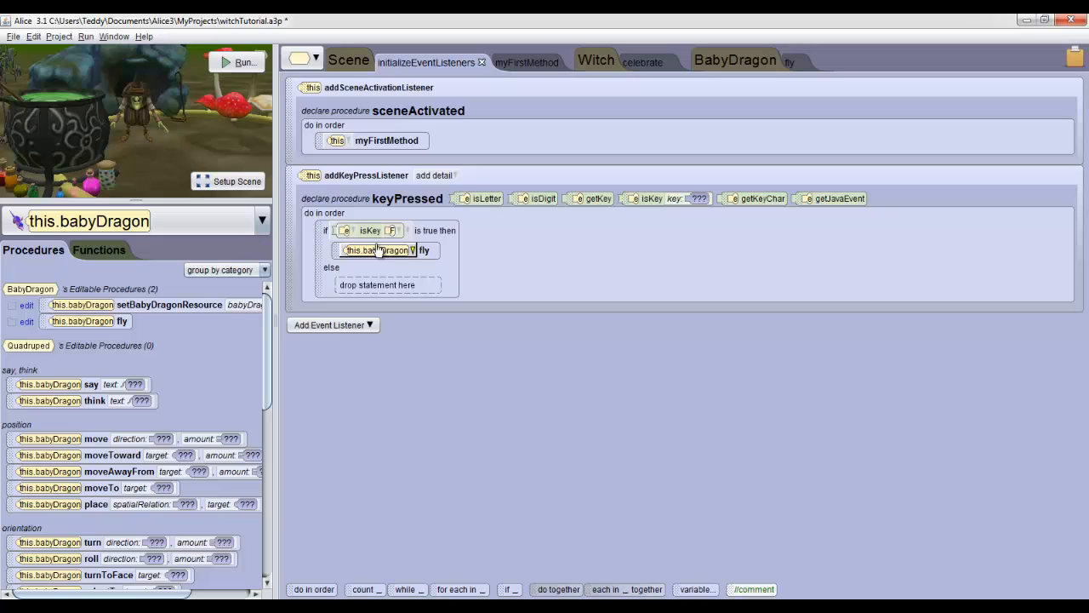
click(244, 61)
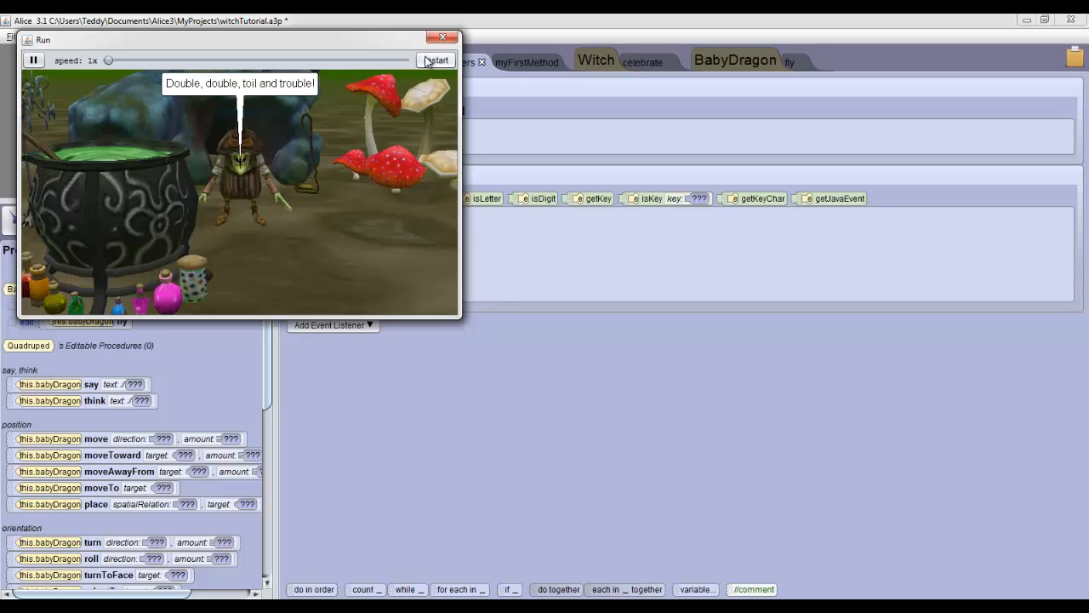
Step: Speed up playback in the Run window, then return it to normal speed
drag(109, 60, 252, 60)
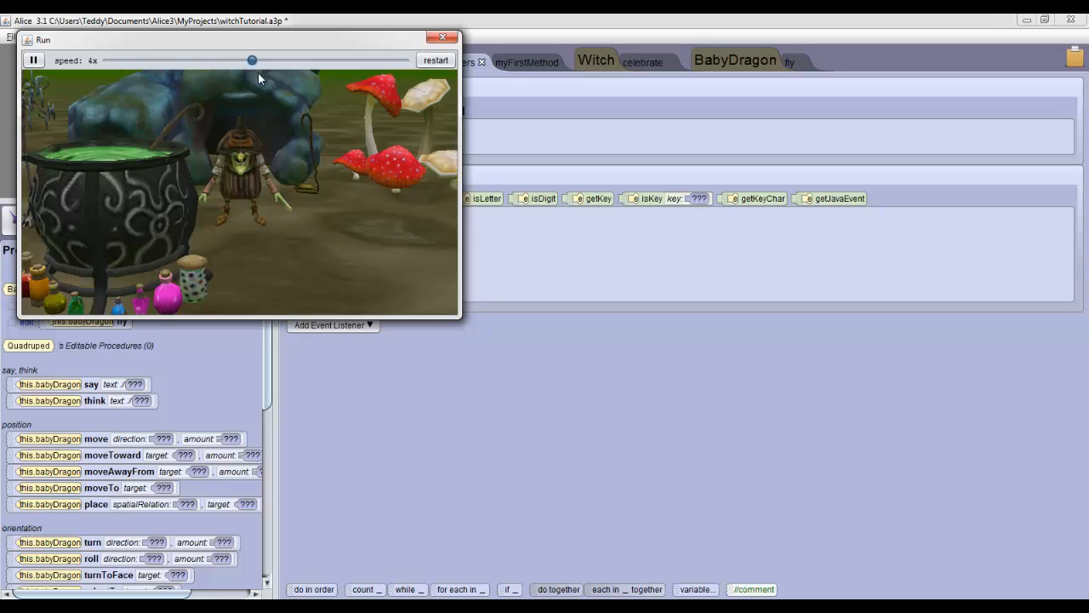
drag(252, 60, 109, 59)
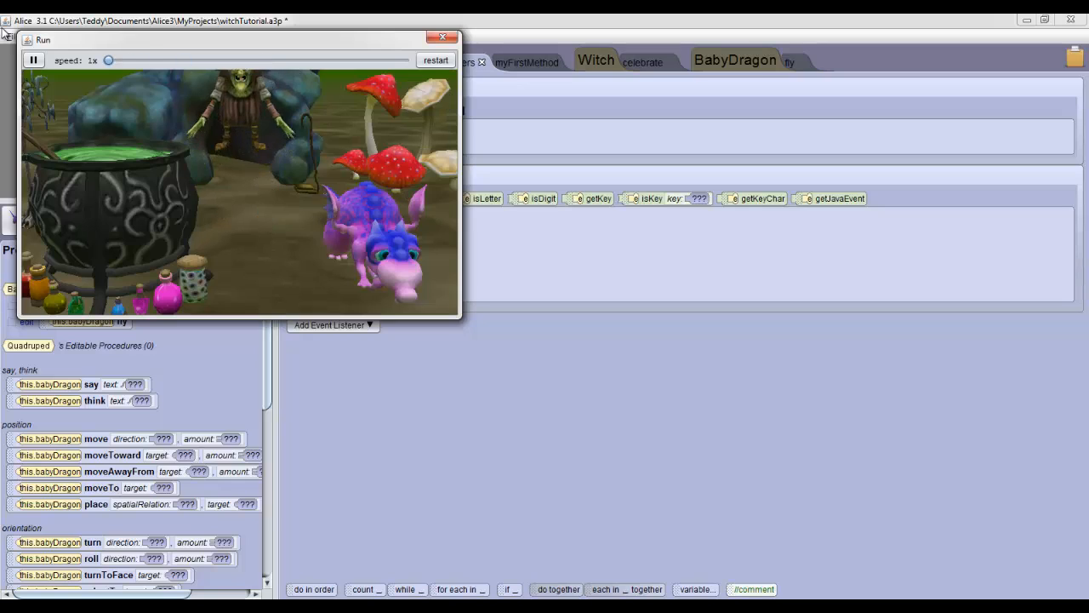